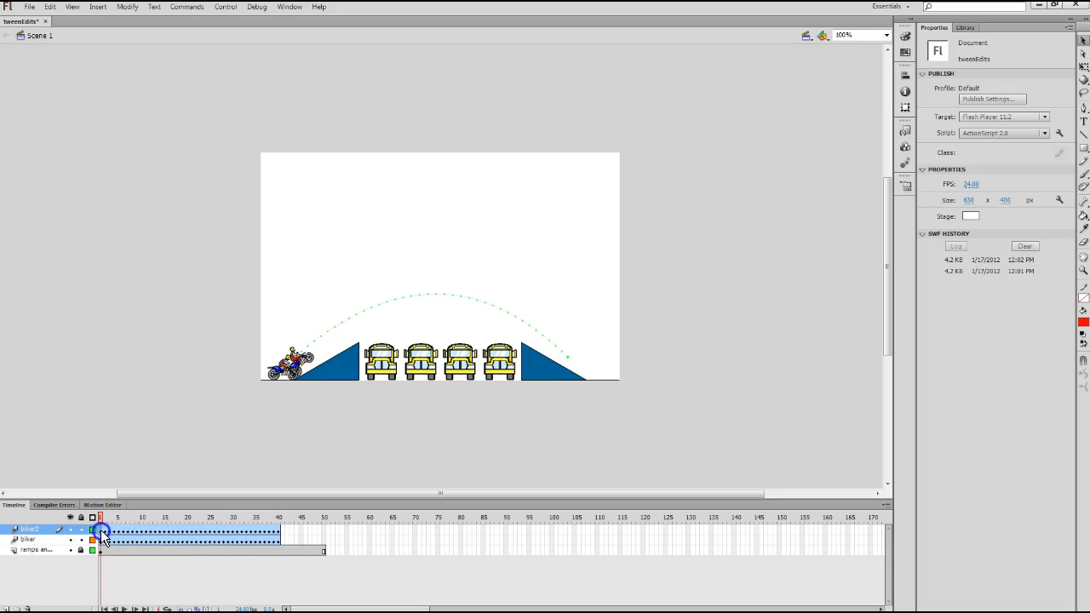
- Select the biker2 layer's tween span in the Timeline
click(192, 531)
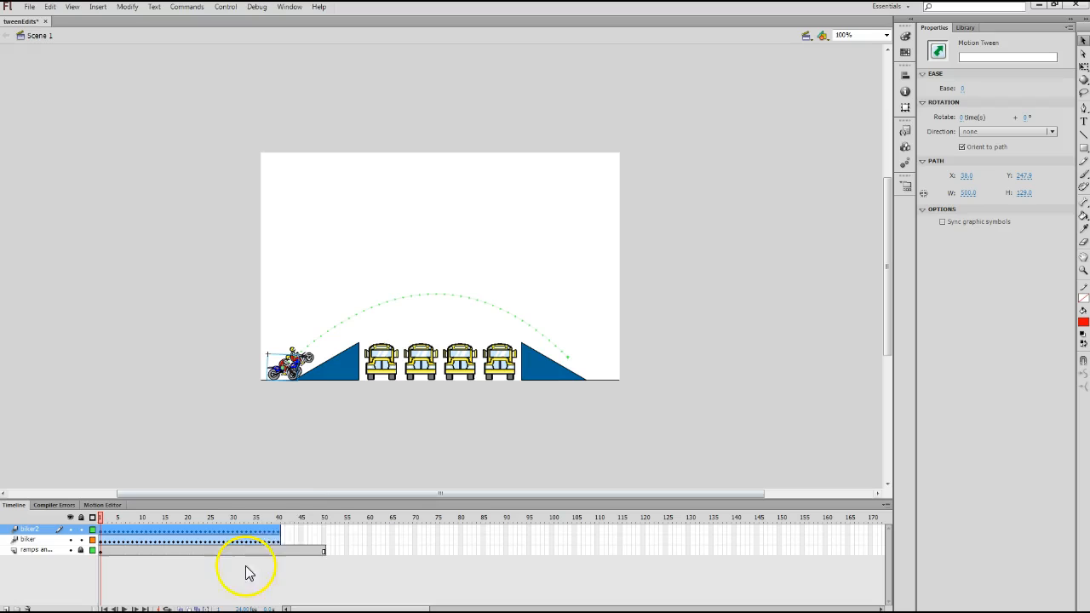
mouse_move(232, 462)
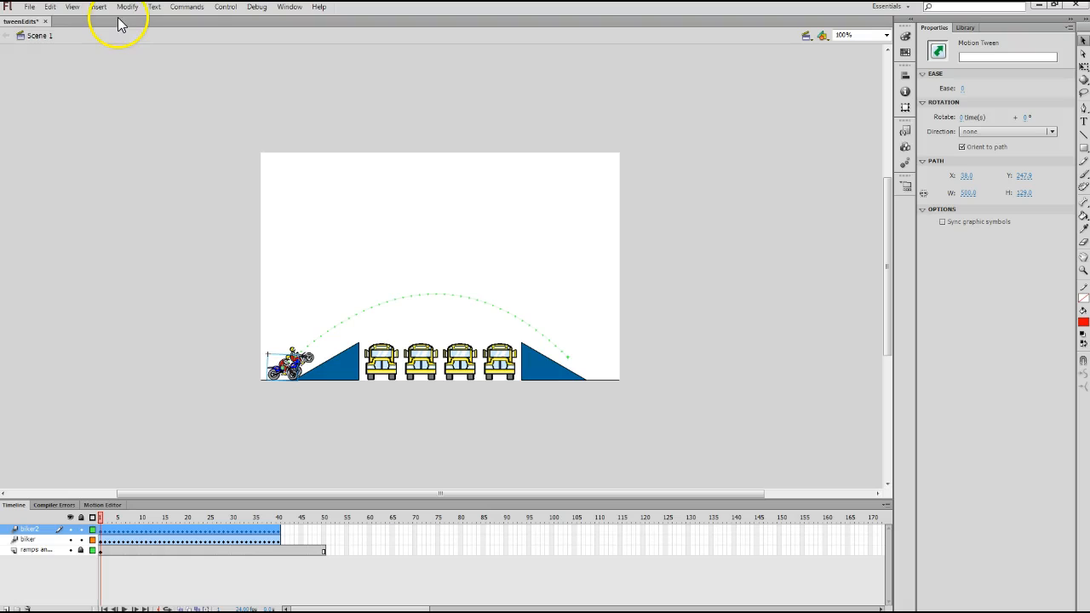
- Remove biker2's motion tween via Insert > Remove Tween
click(101, 9)
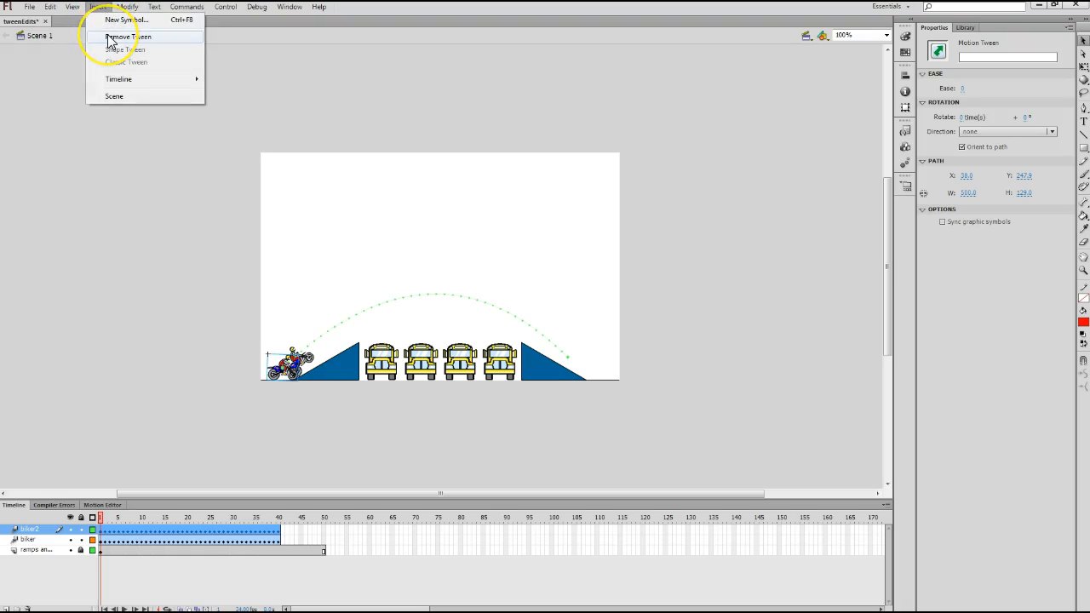
click(128, 37)
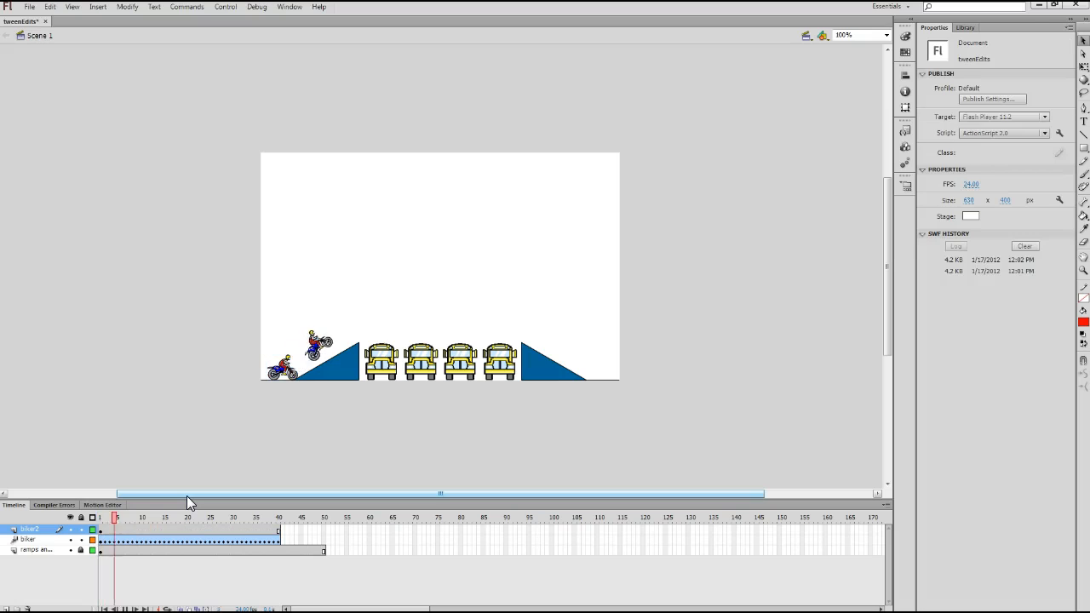
- Scrub the playhead to confirm biker2 stays put, then open the Edit menu
click(322, 517)
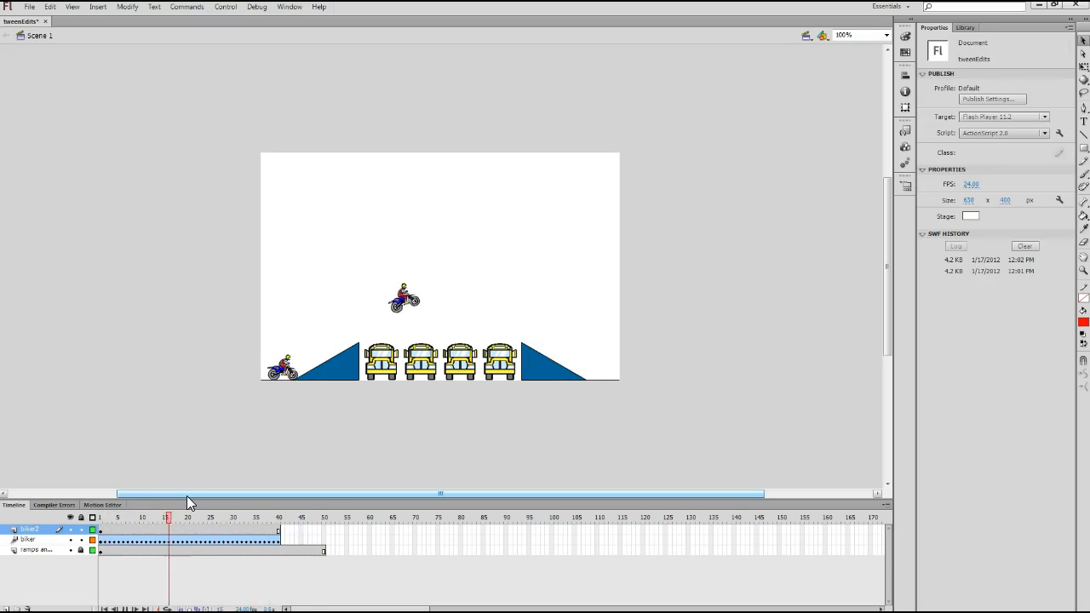
click(323, 517)
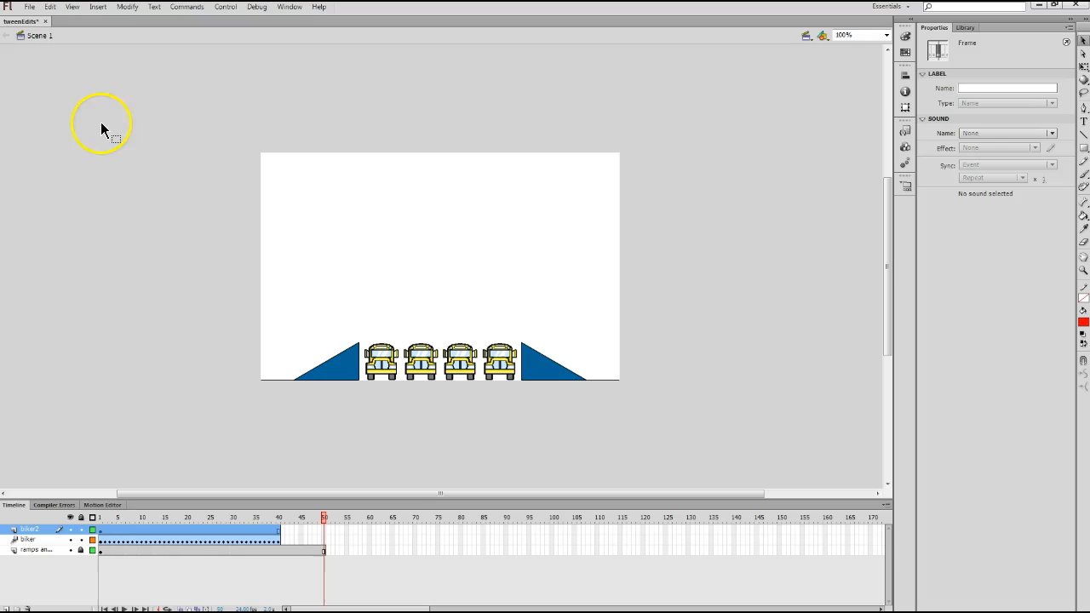
click(54, 10)
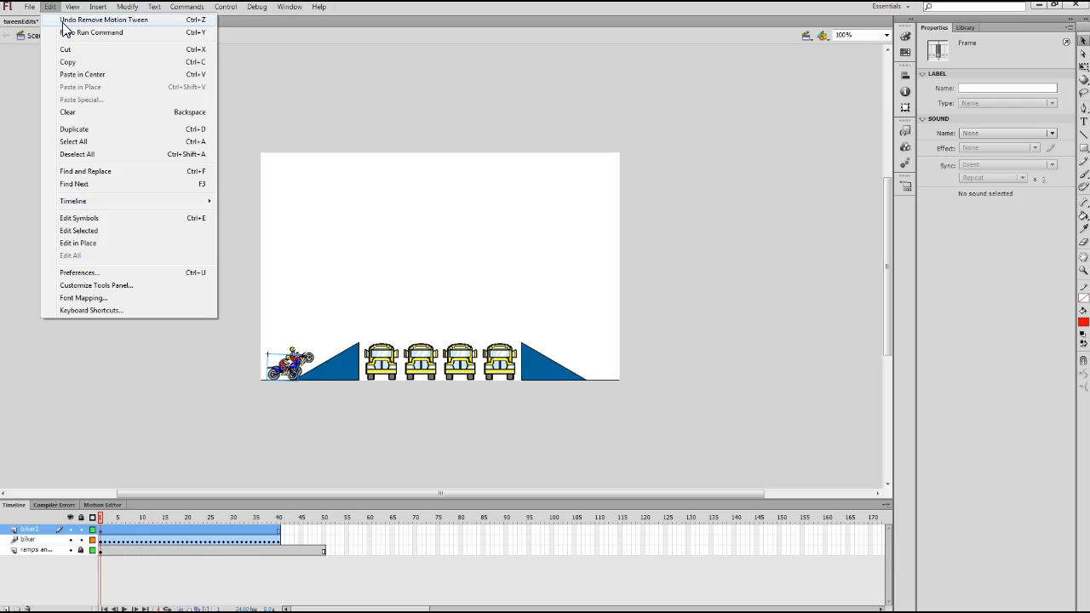
- Choose Undo Remove Motion Tween to bring back biker2's jump path
click(85, 16)
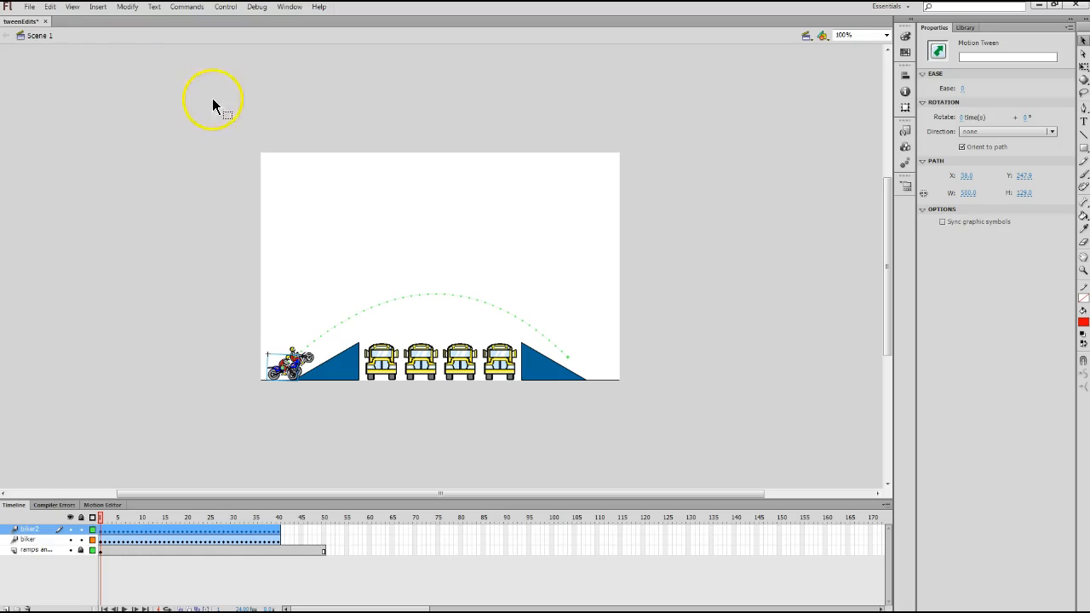
mouse_move(316, 355)
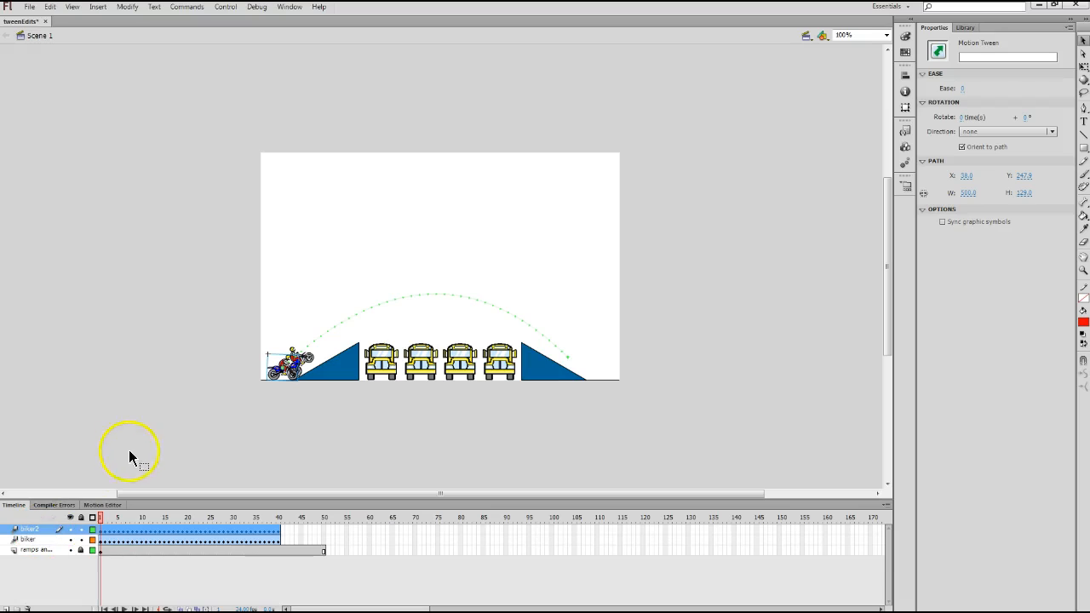
mouse_move(143, 452)
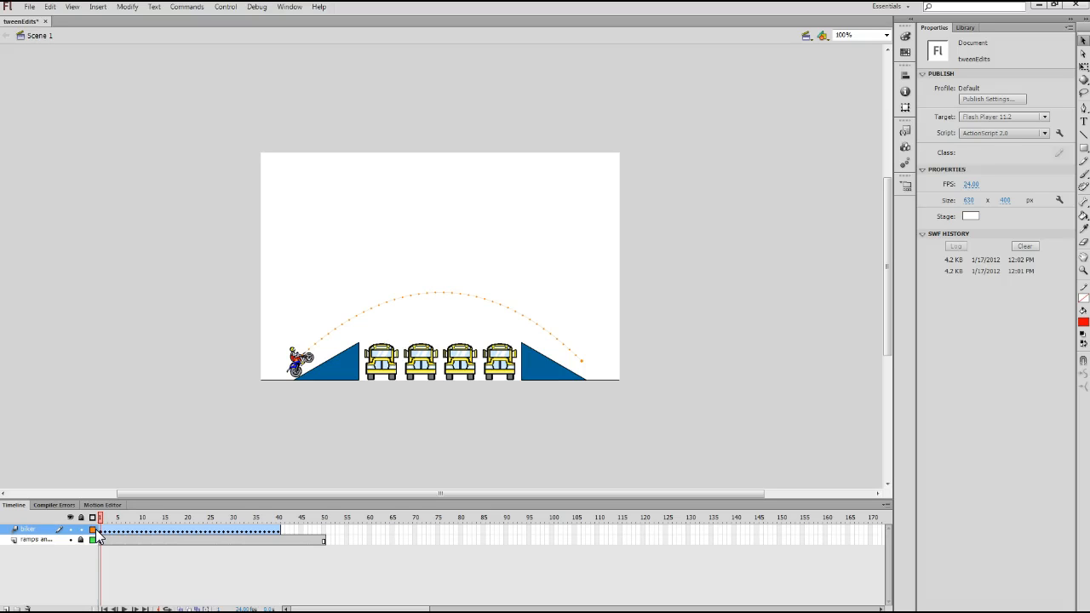
click(211, 517)
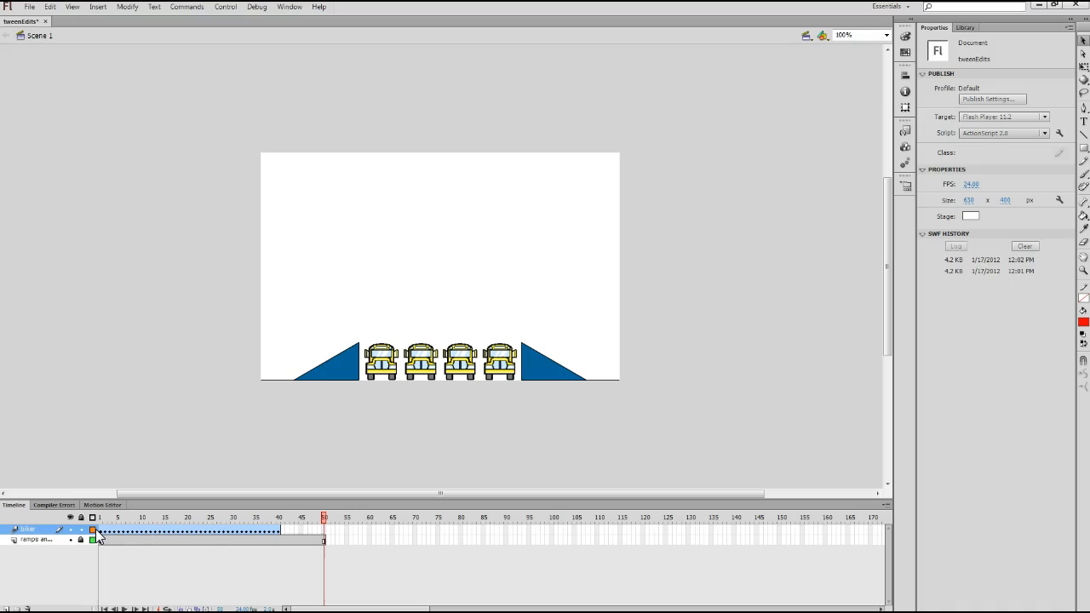
click(177, 517)
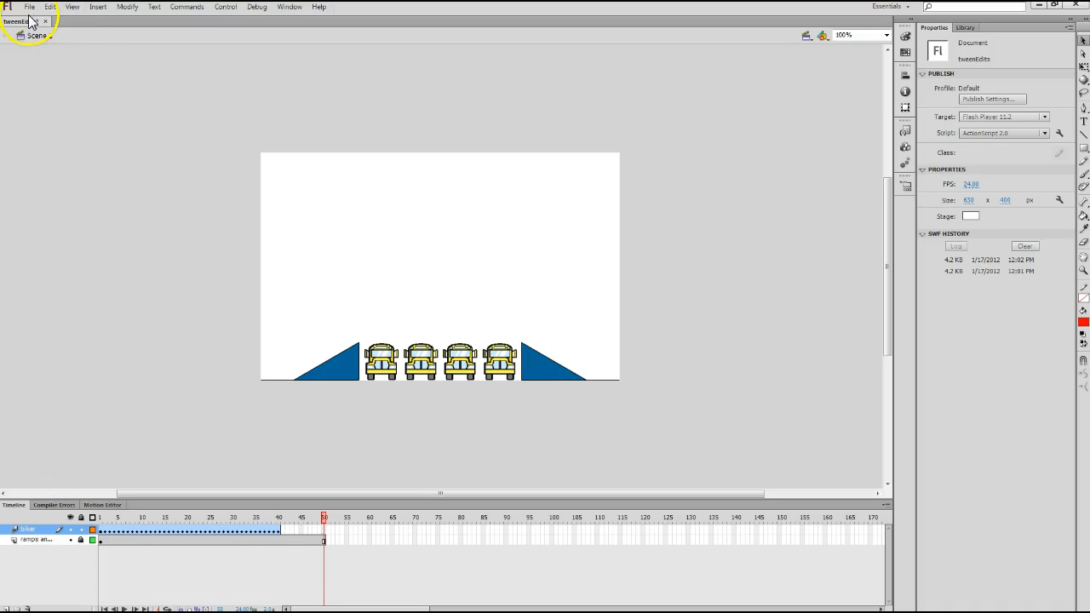
- Save the tweenEdits file from the File menu
click(34, 7)
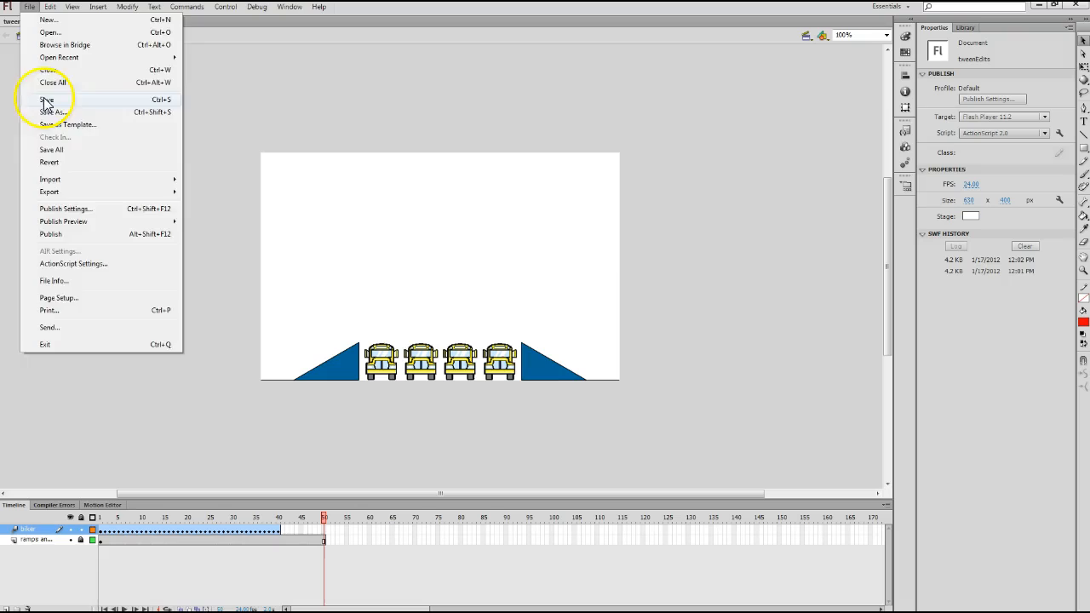
click(50, 102)
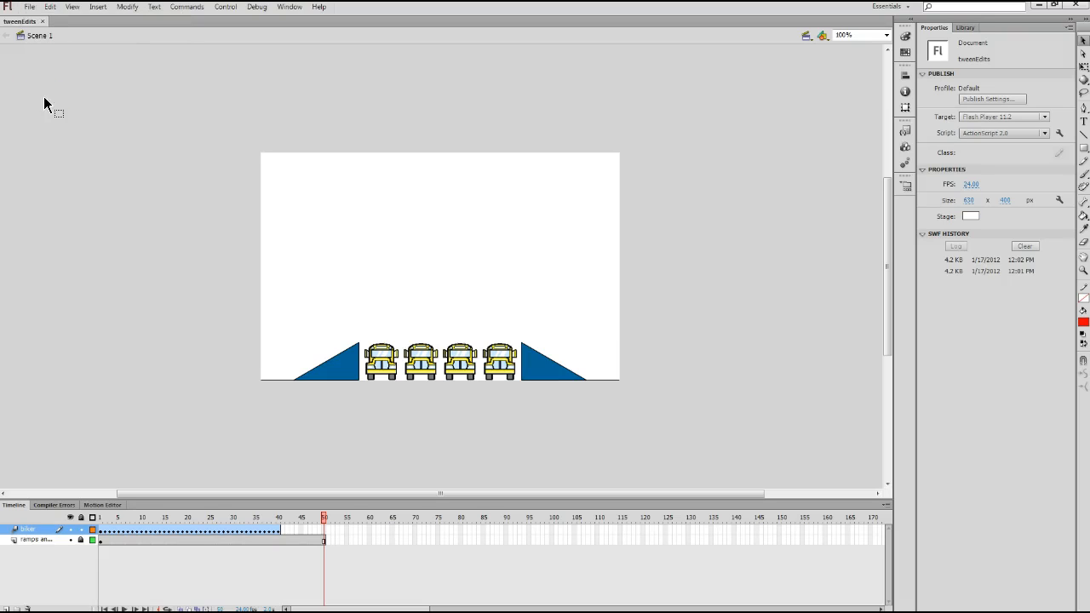